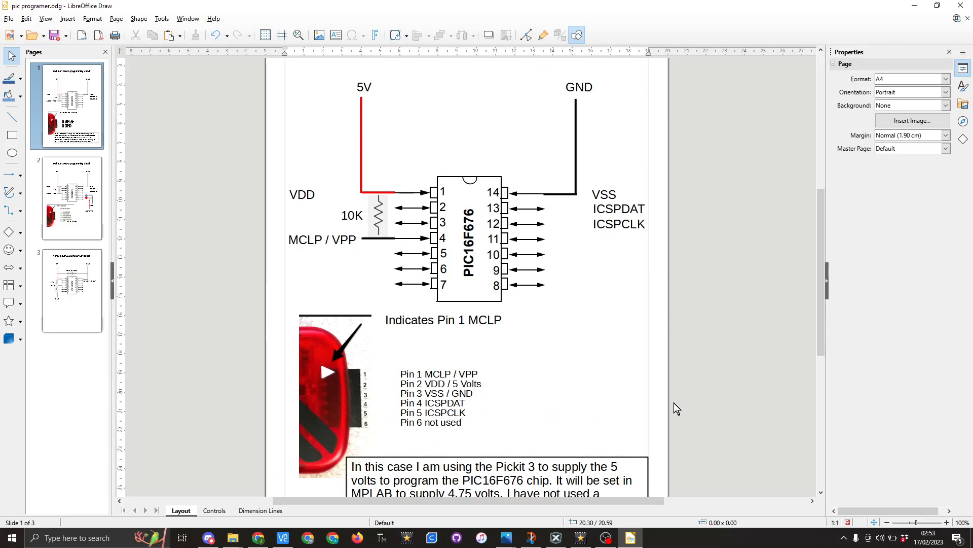
{"action": "mouse_move", "coordinate": [601, 400]}
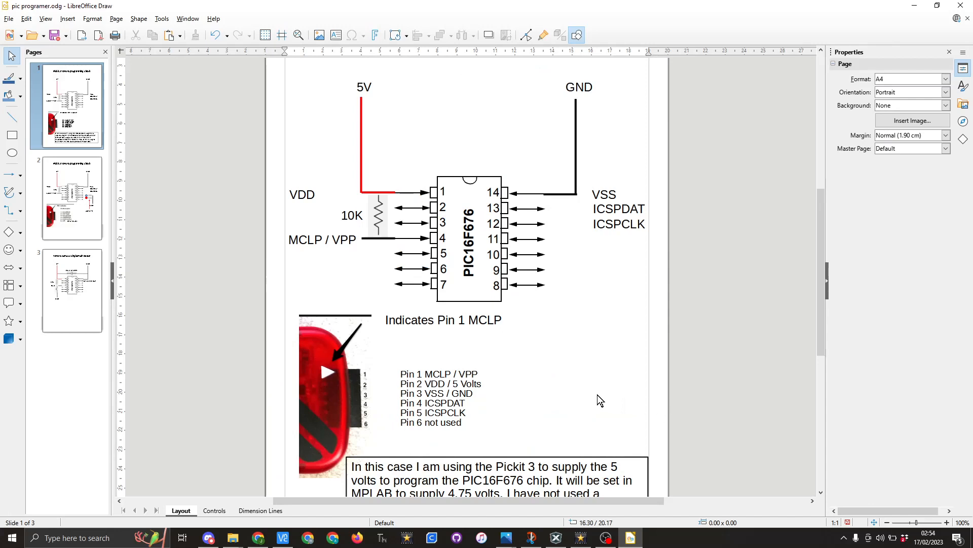
{"action": "mouse_move", "coordinate": [315, 251]}
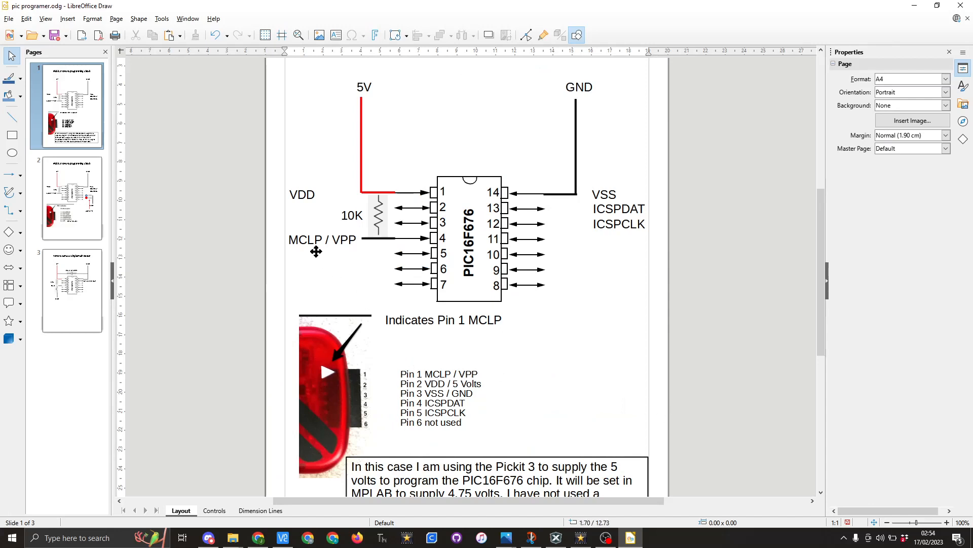
{"action": "mouse_move", "coordinate": [310, 245]}
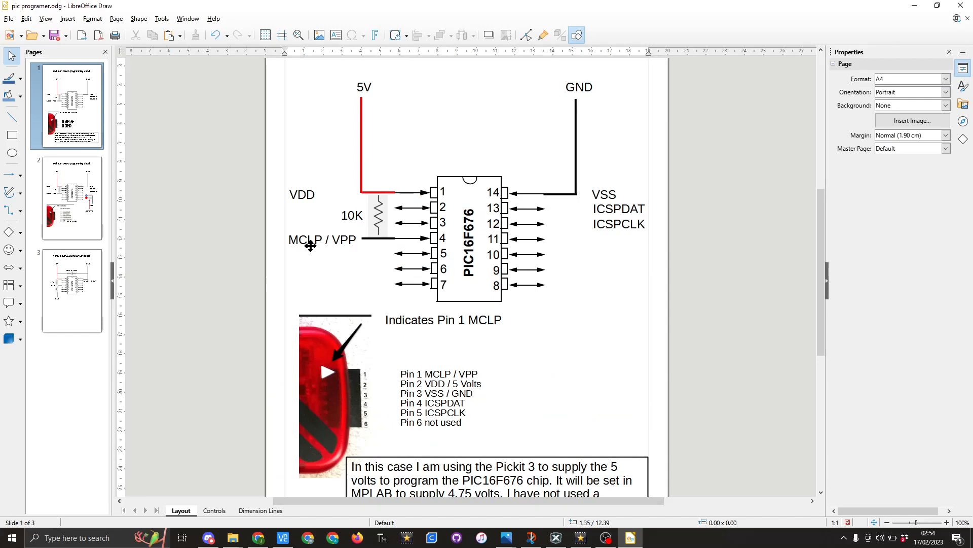
{"action": "mouse_move", "coordinate": [483, 383]}
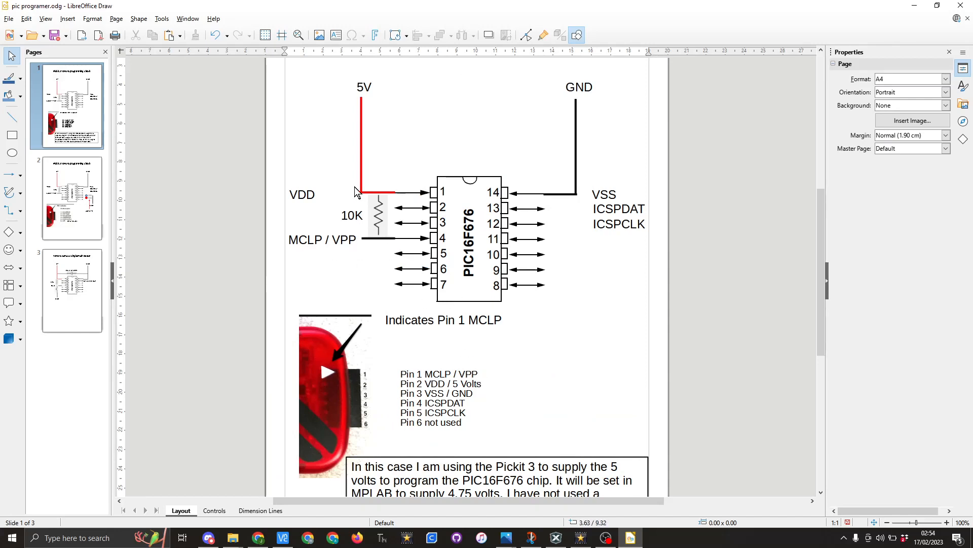
{"action": "mouse_move", "coordinate": [350, 191]}
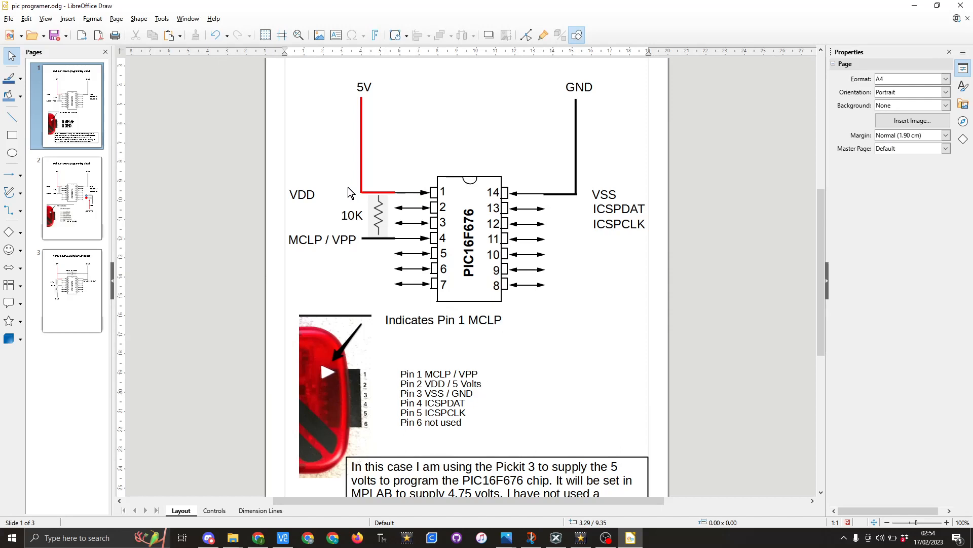
{"action": "mouse_move", "coordinate": [424, 391]}
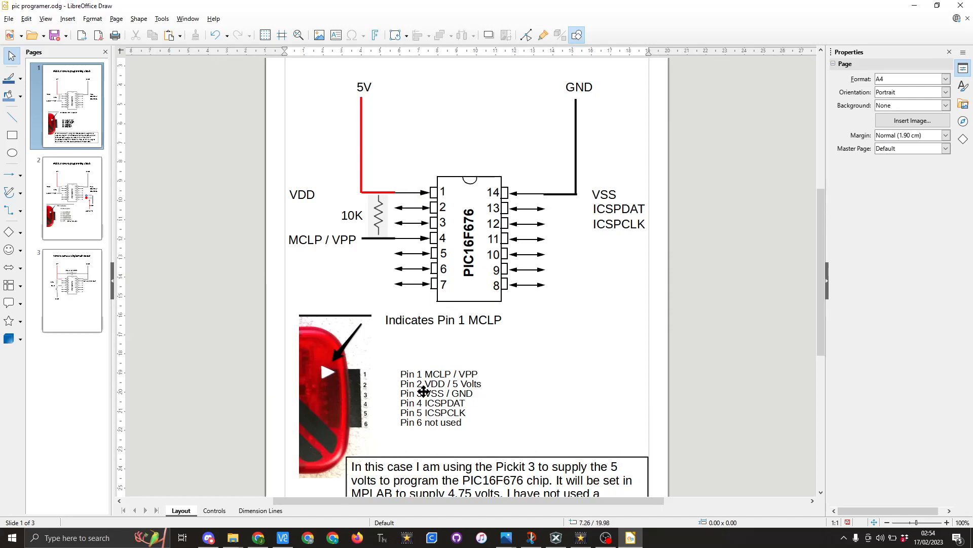
{"action": "mouse_move", "coordinate": [562, 198]}
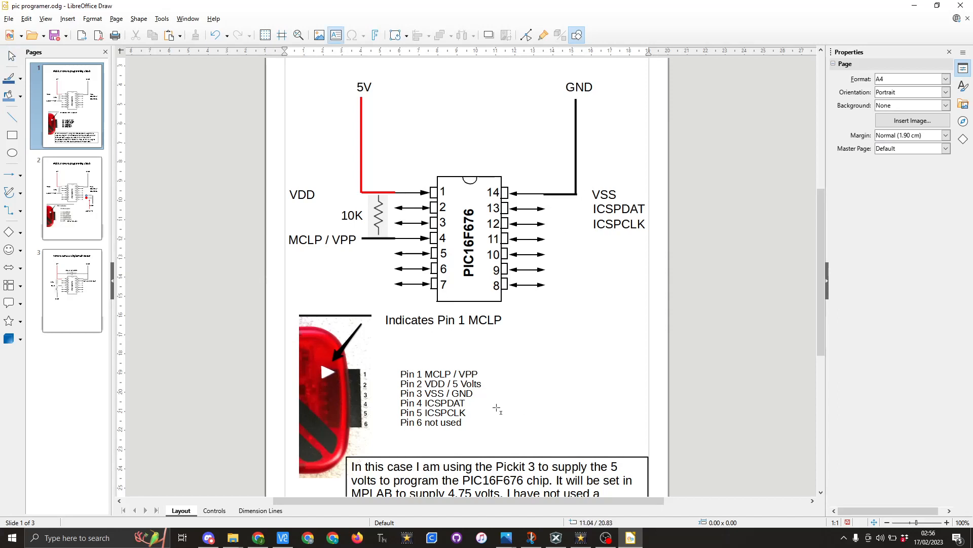
{"action": "mouse_move", "coordinate": [590, 210]}
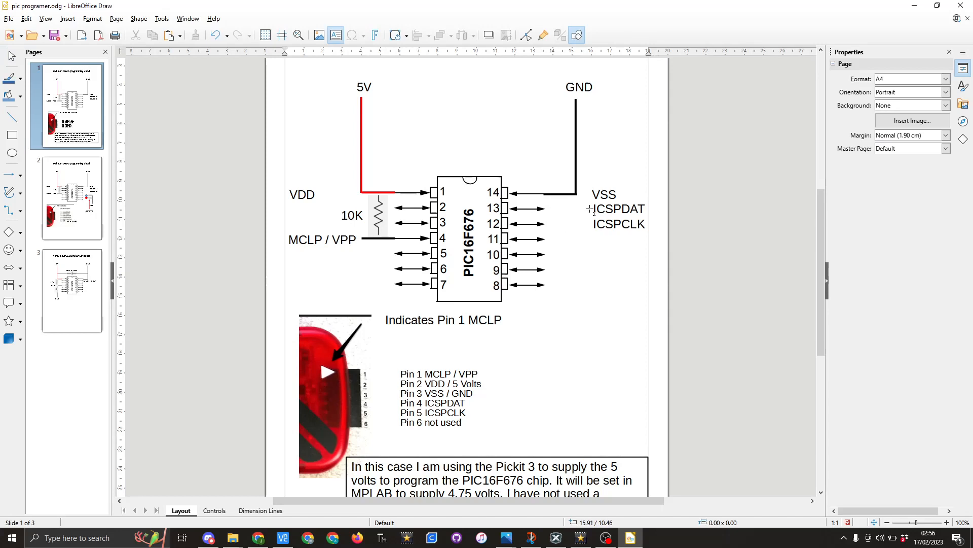
{"action": "mouse_move", "coordinate": [550, 211]}
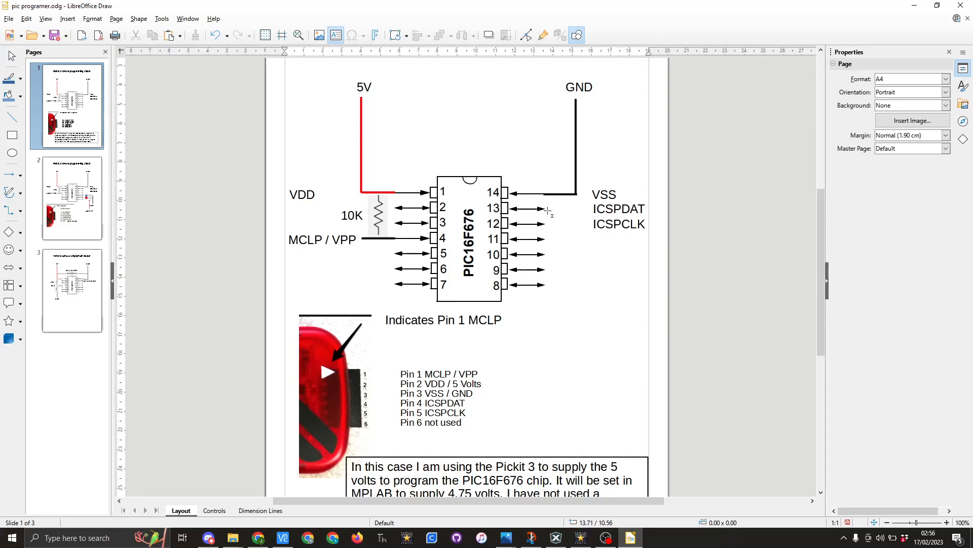
{"action": "mouse_move", "coordinate": [620, 238]}
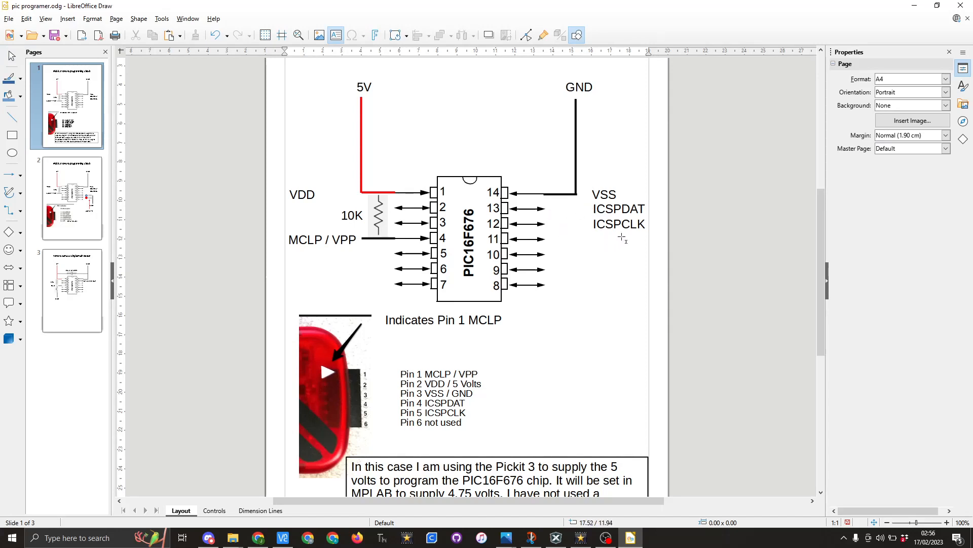
{"action": "mouse_move", "coordinate": [593, 231]}
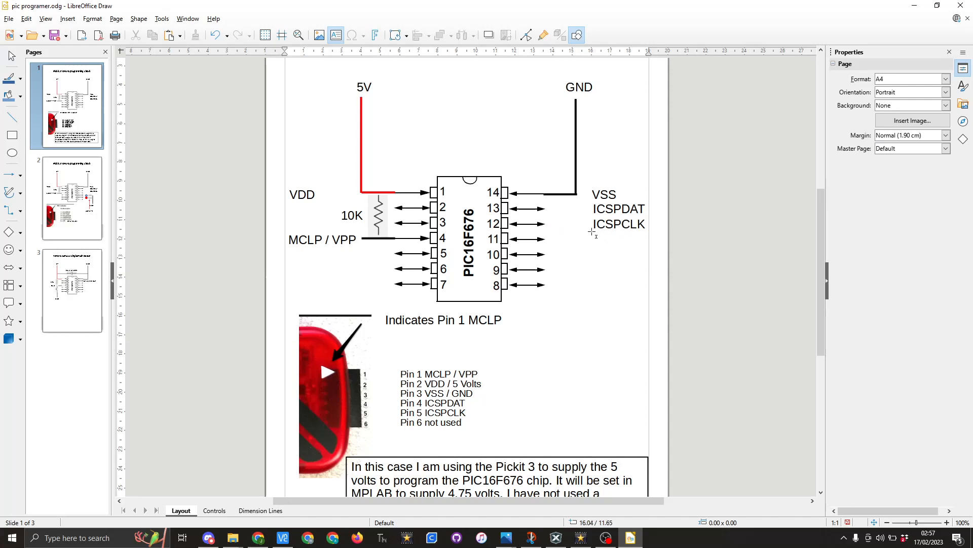
{"action": "mouse_move", "coordinate": [535, 245]}
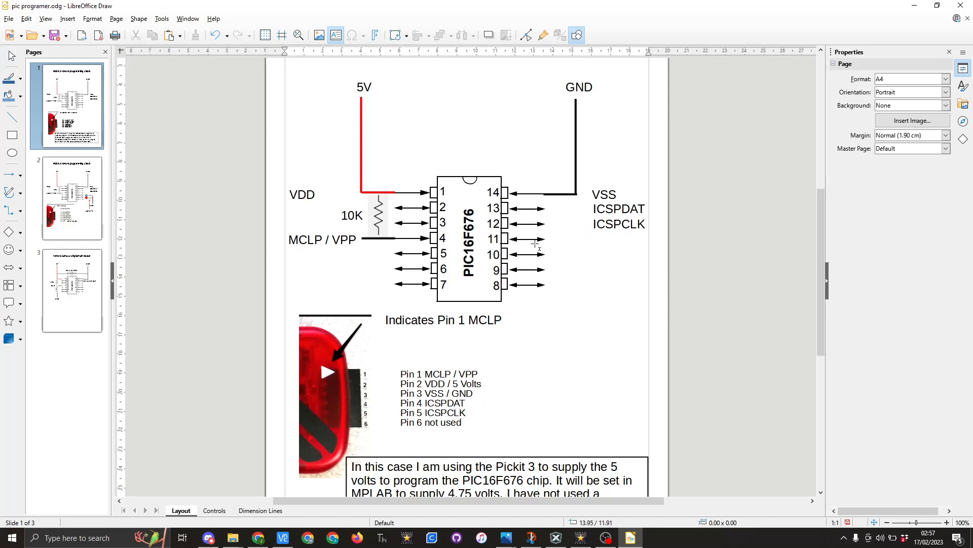
{"action": "mouse_move", "coordinate": [390, 226]}
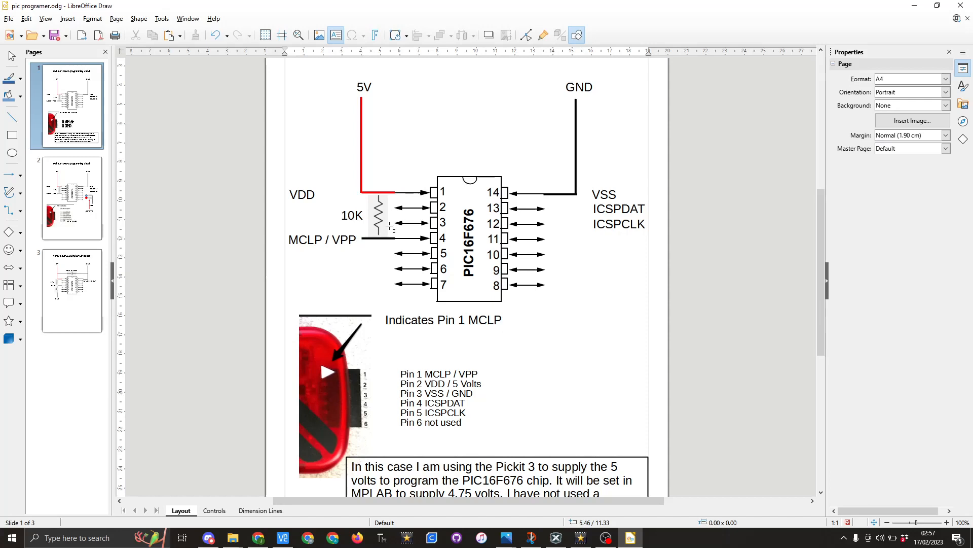
{"action": "mouse_move", "coordinate": [391, 226]}
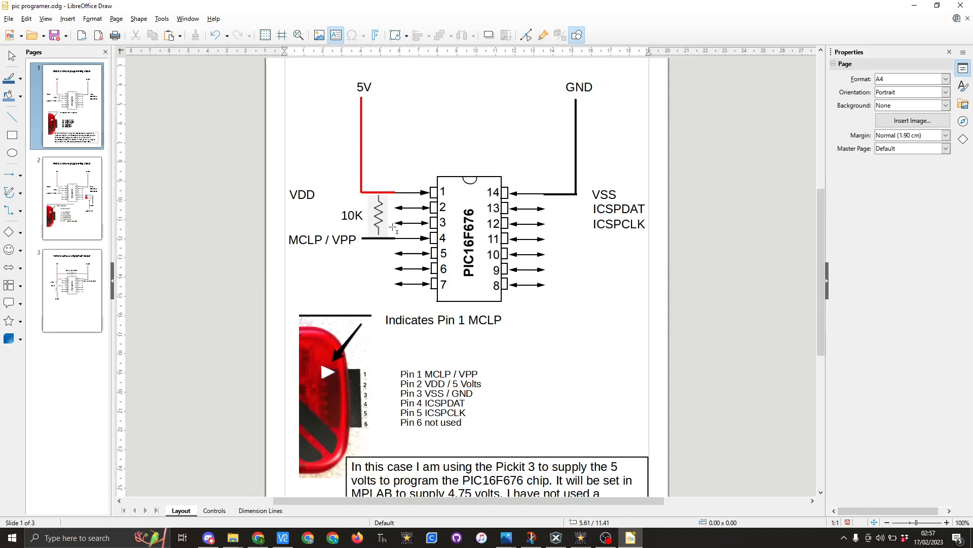